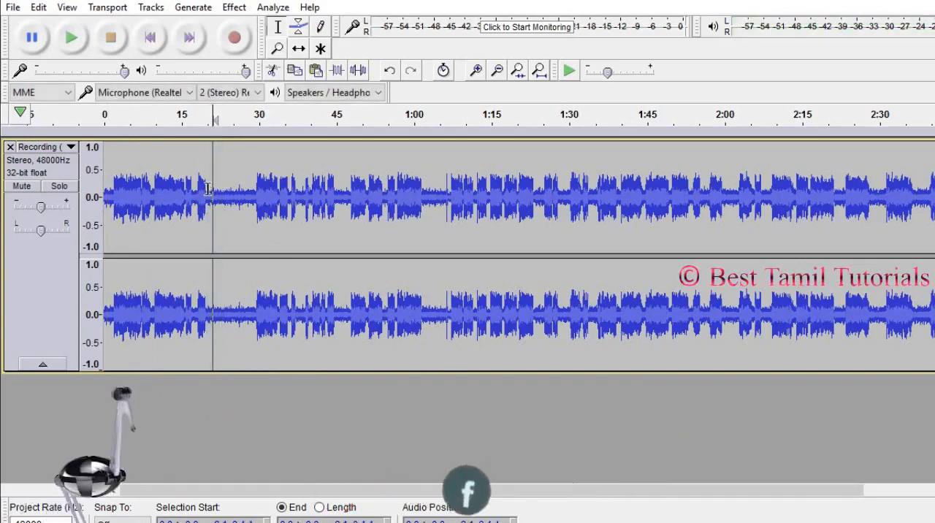
Step: Capture a Noise Reduction noise profile from the quiet gap just after 15 seconds
{"action": "left_click_drag", "start_coordinate": [212, 201], "coordinate": [254, 201]}
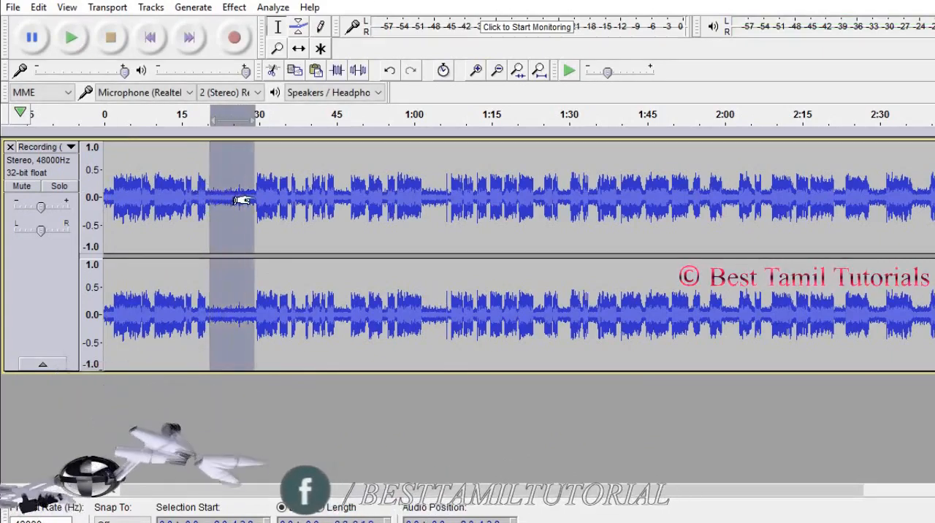
{"action": "left_click", "coordinate": [234, 7]}
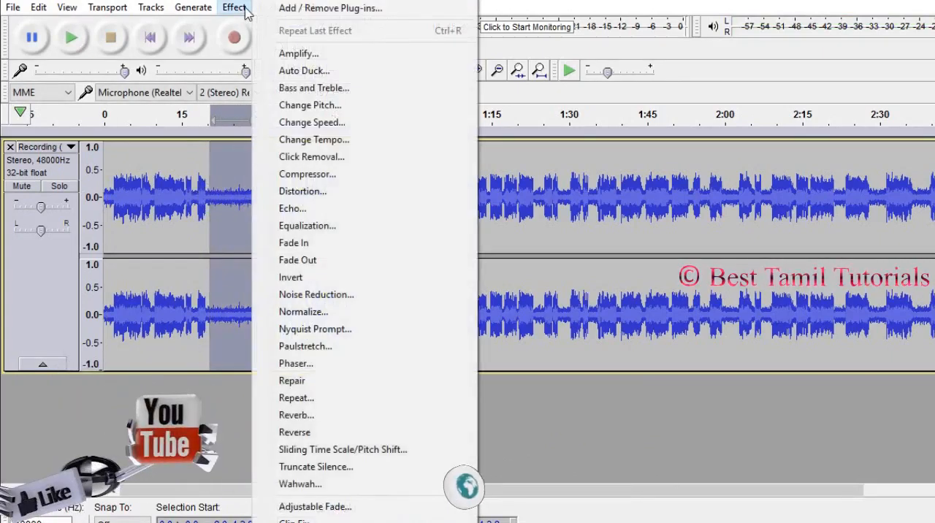
{"action": "left_click", "coordinate": [317, 294]}
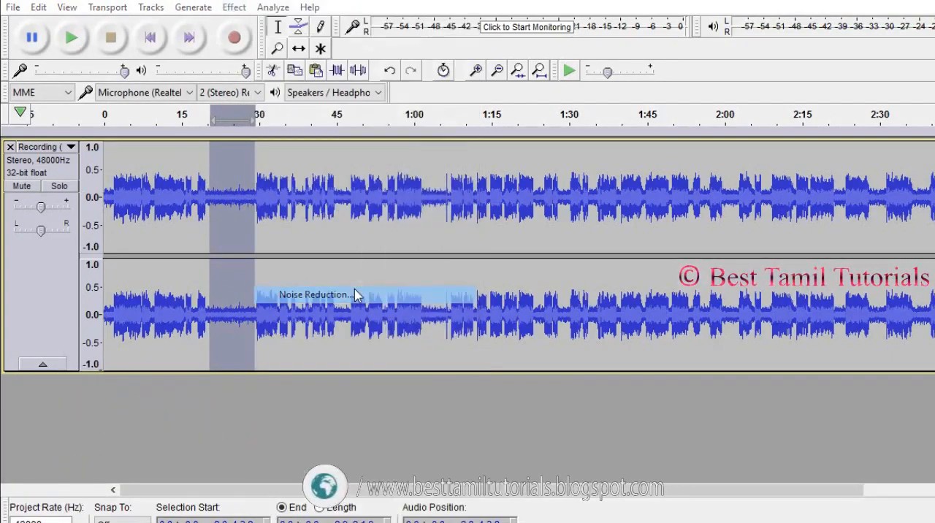
{"action": "left_click", "coordinate": [314, 294]}
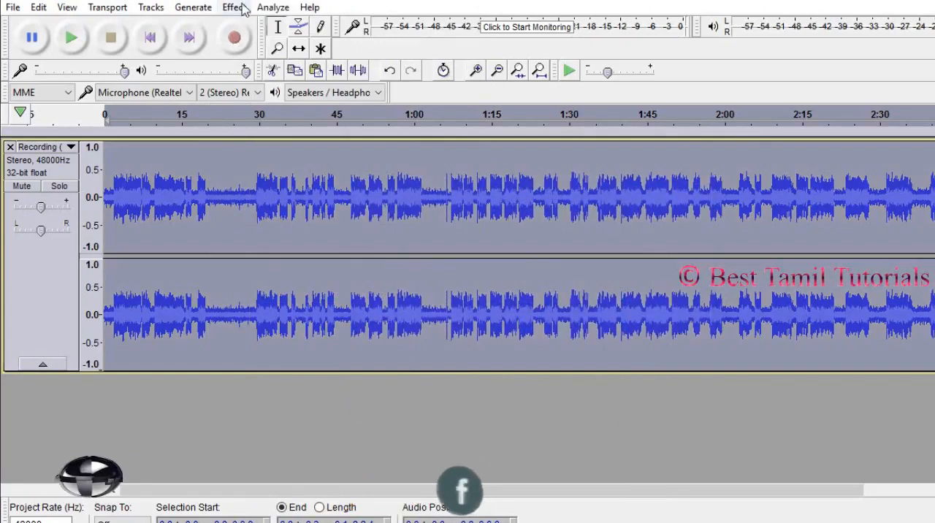
{"action": "left_click", "coordinate": [233, 8]}
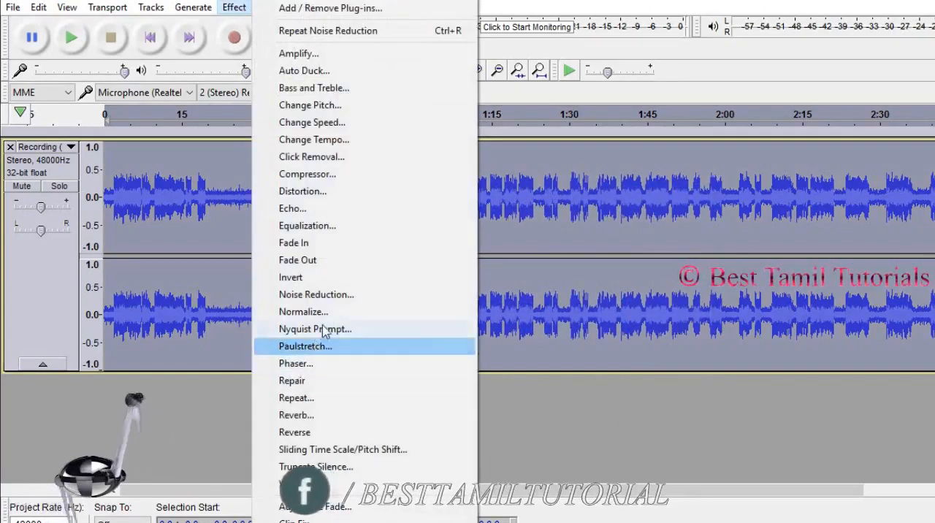
{"action": "left_click", "coordinate": [315, 294]}
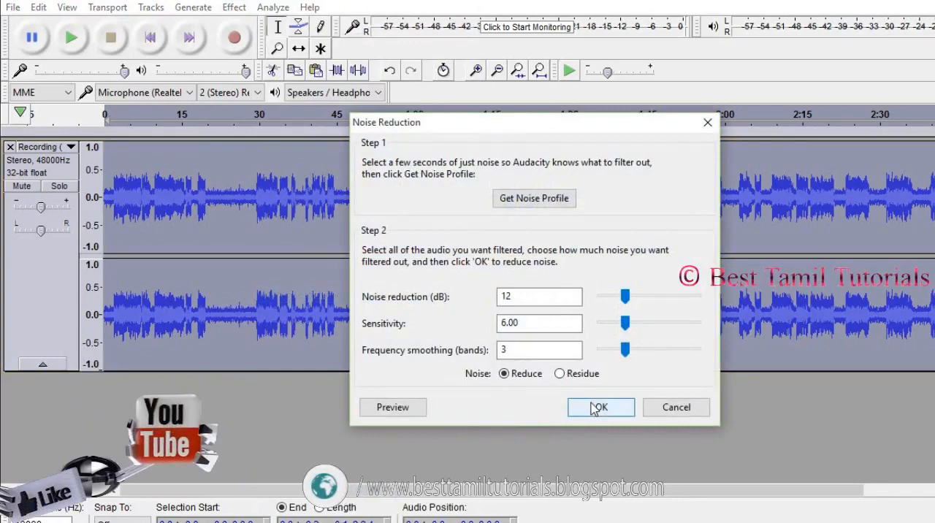
{"action": "left_click", "coordinate": [600, 406]}
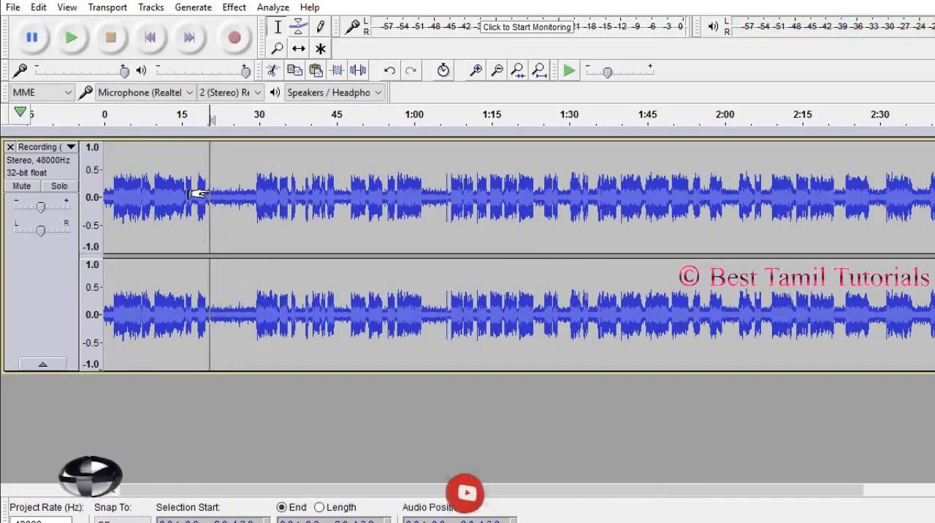
Step: Re-mark the noise-only gap, then apply Noise Reduction across the whole recording
{"action": "left_click_drag", "start_coordinate": [210, 197], "coordinate": [246, 198]}
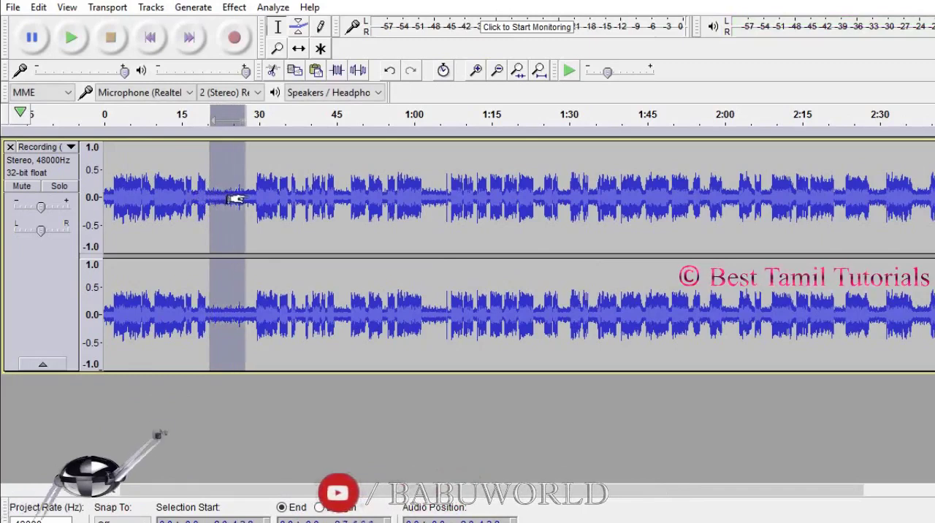
{"action": "left_click", "coordinate": [234, 38]}
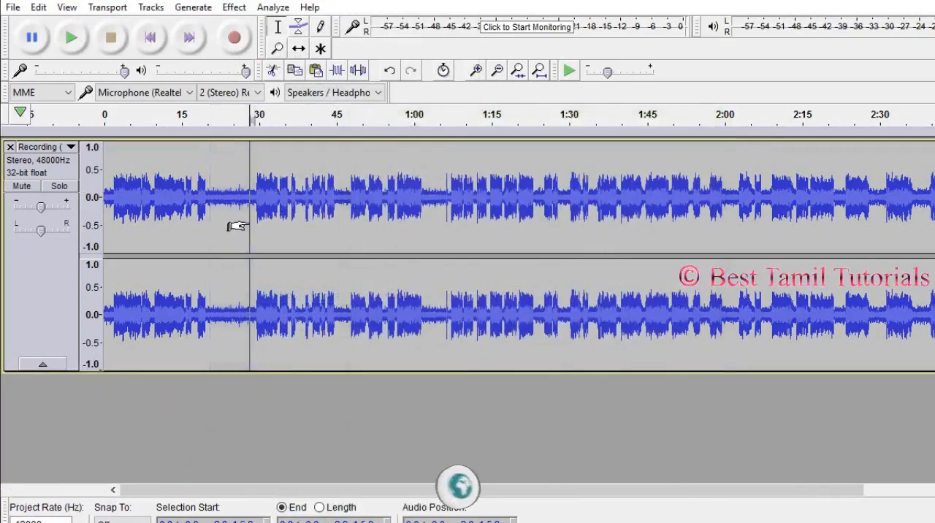
{"action": "left_click", "coordinate": [234, 7]}
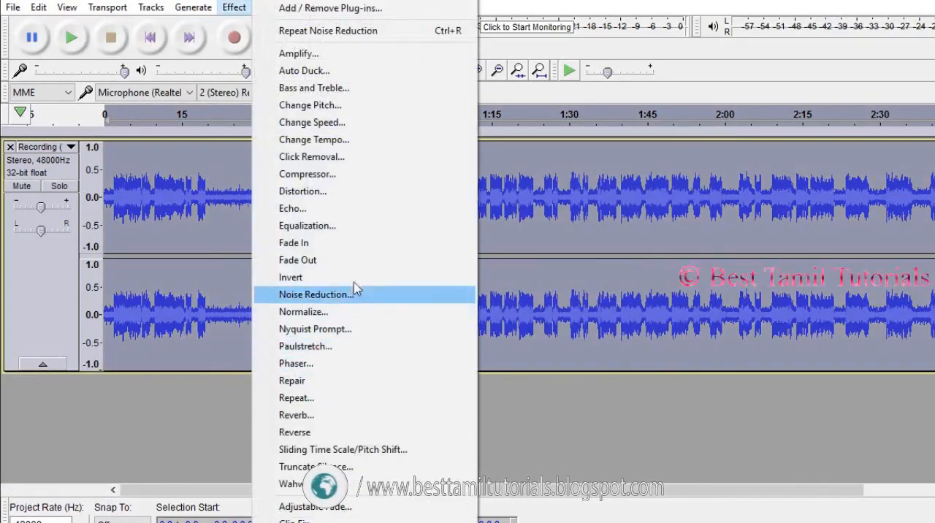
{"action": "left_click", "coordinate": [314, 293]}
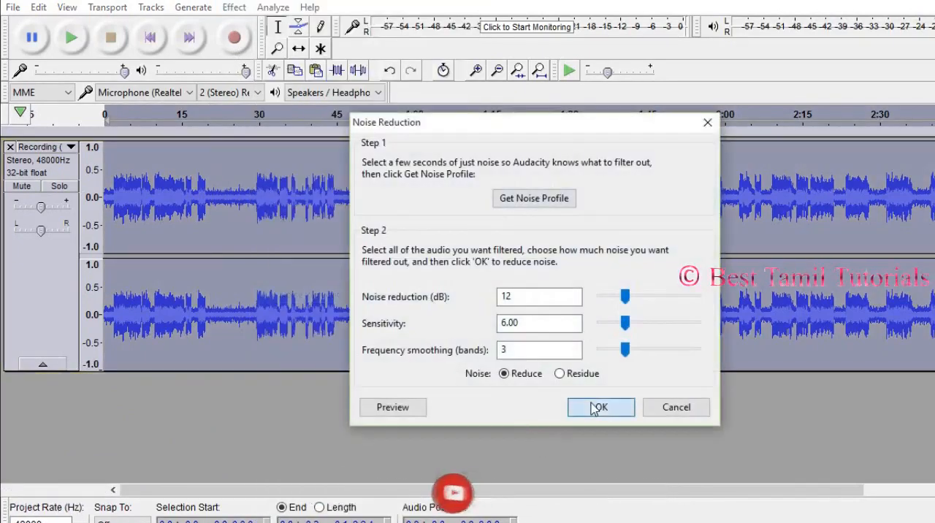
{"action": "left_click", "coordinate": [600, 407]}
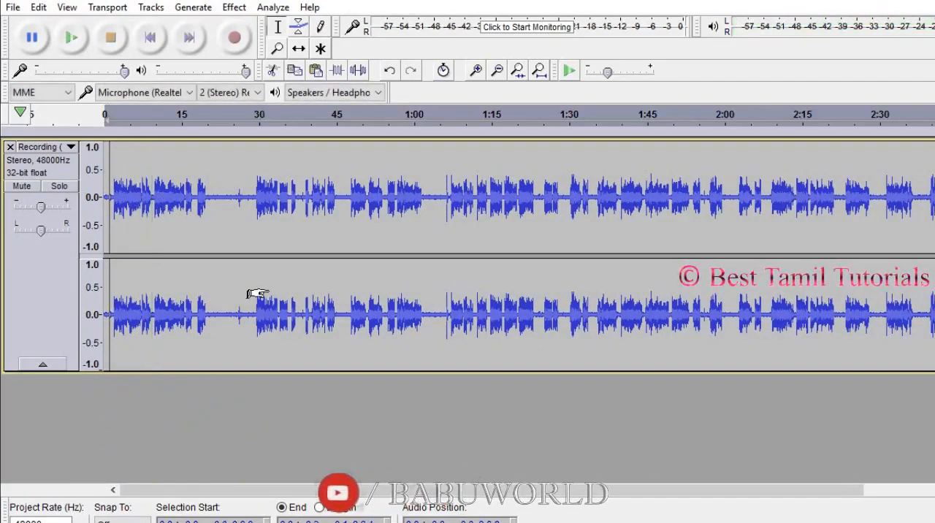
Step: Export the cleaned audio to the Desktop as MP3 file 'Pra', accepting the metadata tags
{"action": "left_click", "coordinate": [10, 8]}
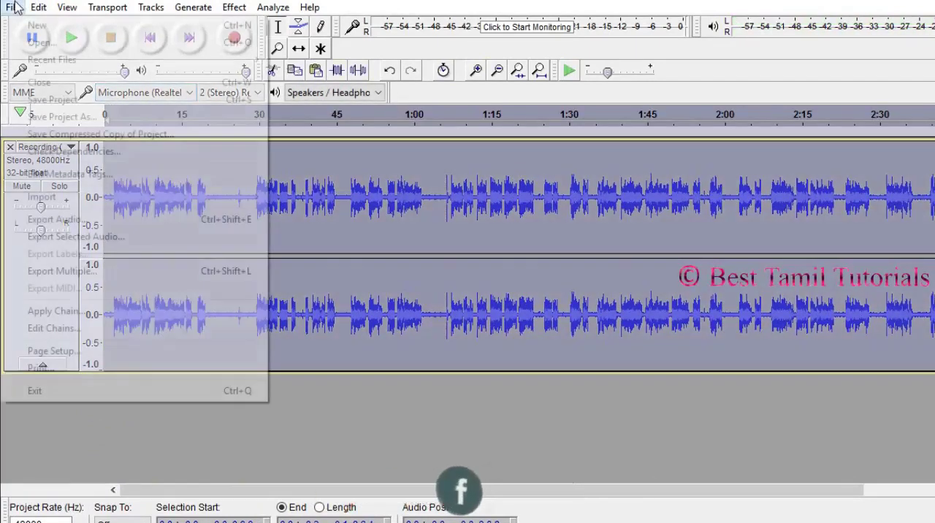
{"action": "left_click", "coordinate": [53, 219]}
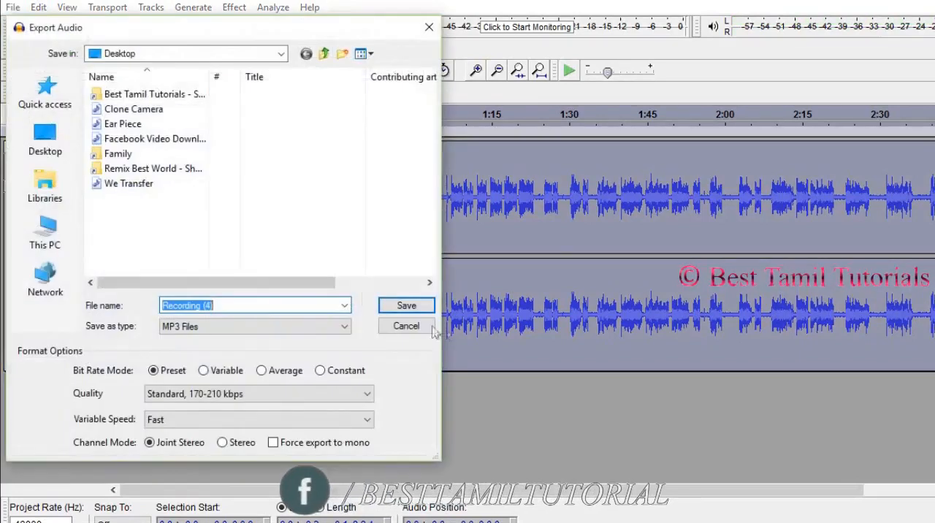
{"action": "mouse_move", "coordinate": [512, 272]}
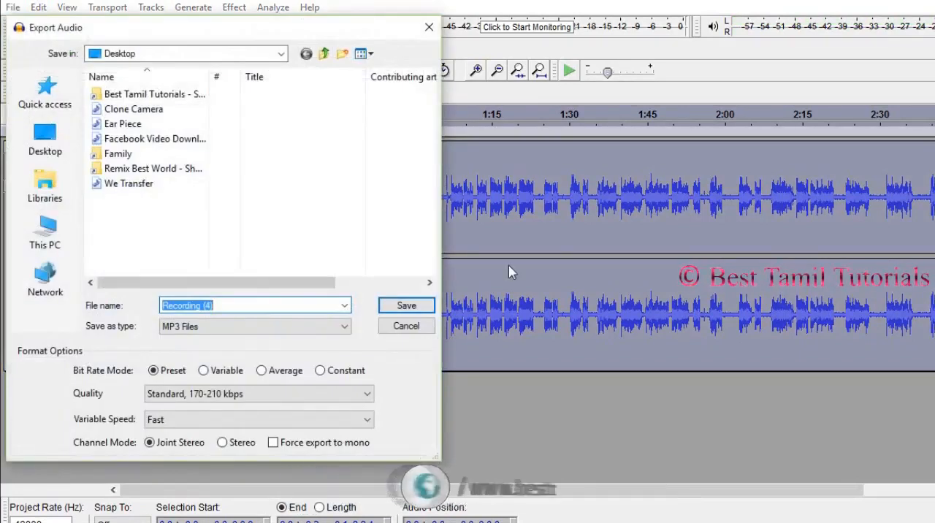
{"action": "type", "text": "Pra"}
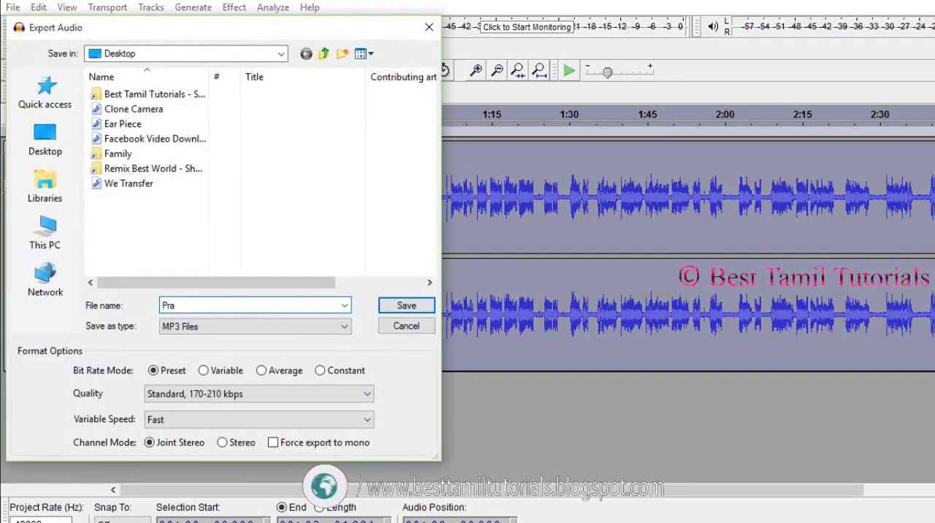
{"action": "left_click", "coordinate": [406, 305]}
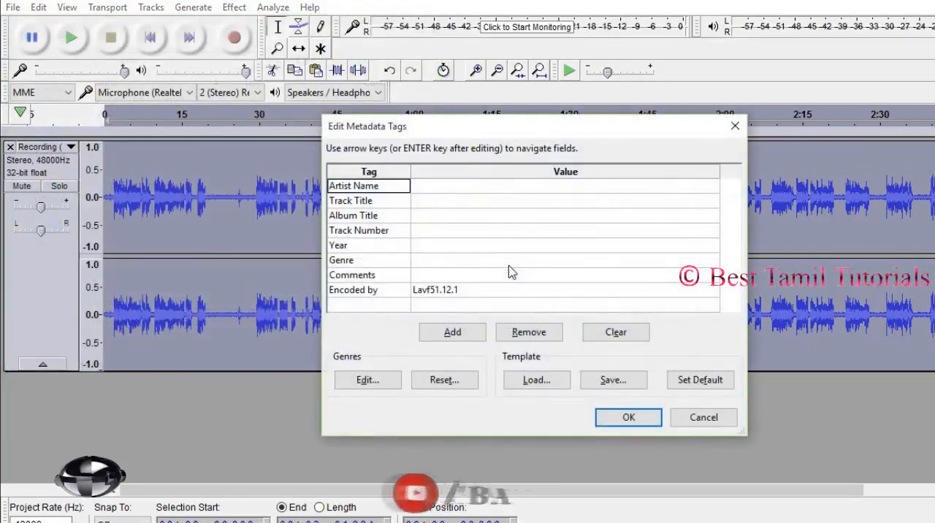
{"action": "left_click", "coordinate": [628, 417]}
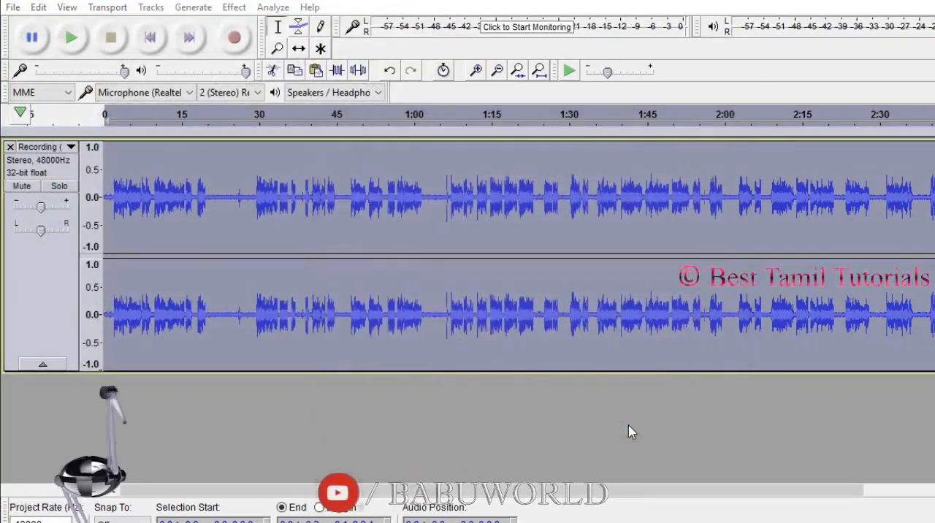